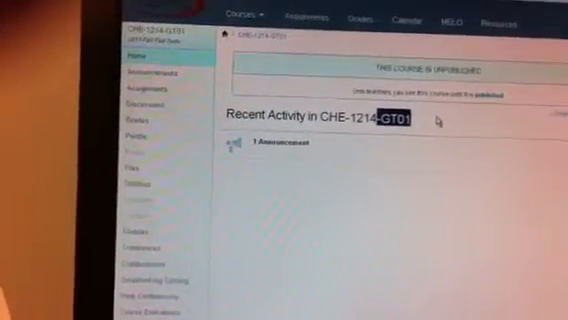
Go to the CHE-1214-GT03 course home page from the Courses list.
click(244, 18)
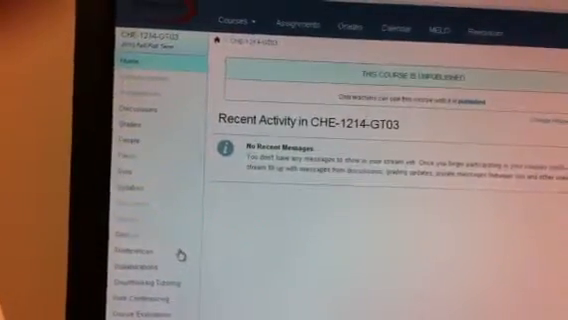
scroll(down, 3)
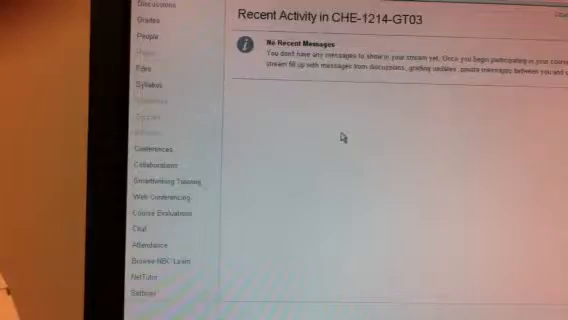
scroll(down, 3)
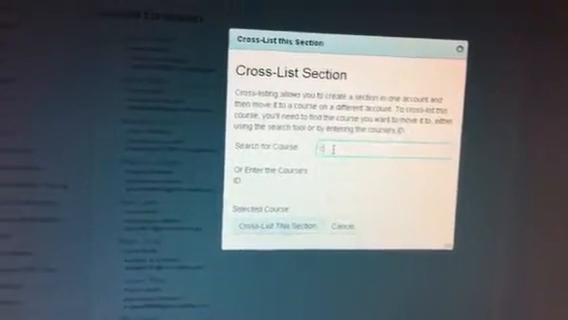
Search 'CHE', choose 2013FA: CHE-1214-GT01 Gen Chemistry I w/Lab, and cross-list the section into it.
text(CHE)
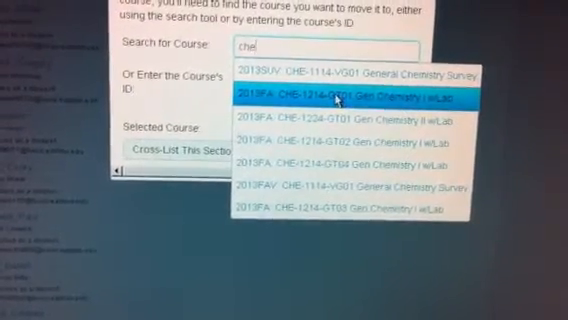
click(340, 90)
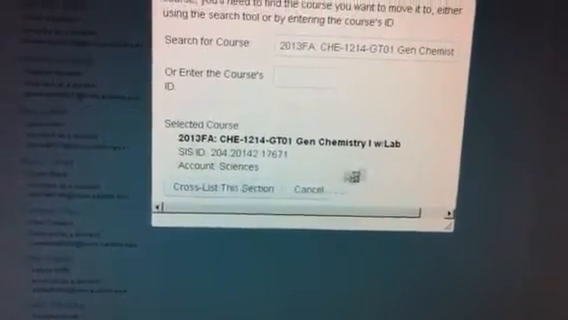
click(216, 188)
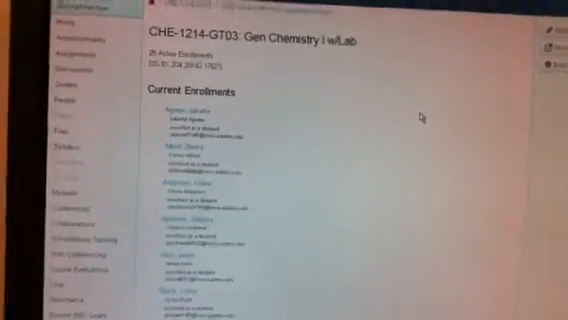